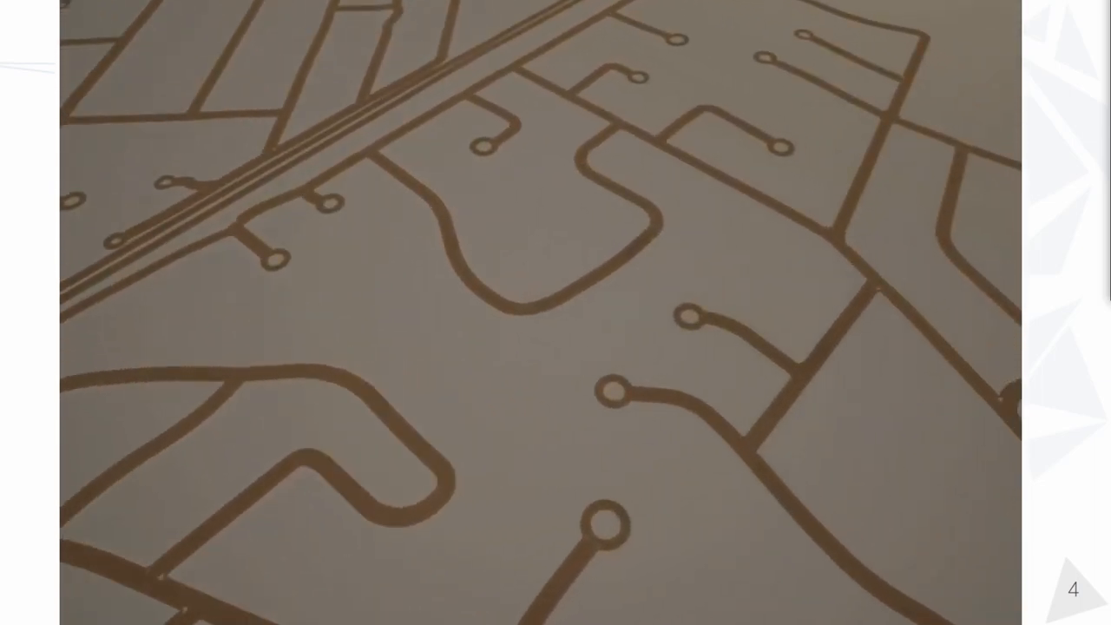
key(Right)
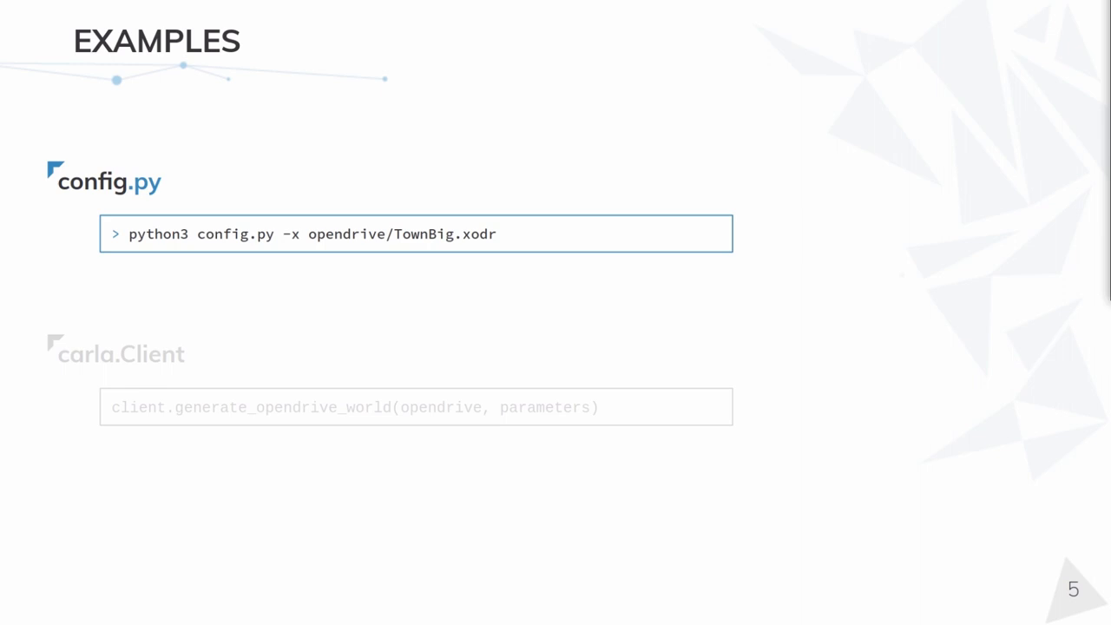
key(Right)
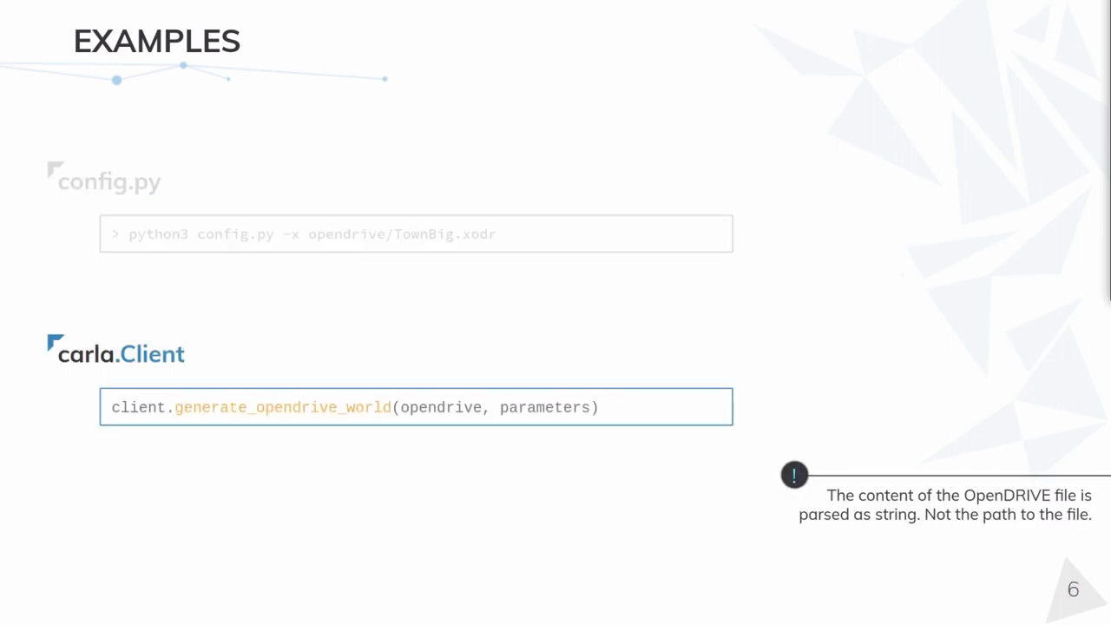